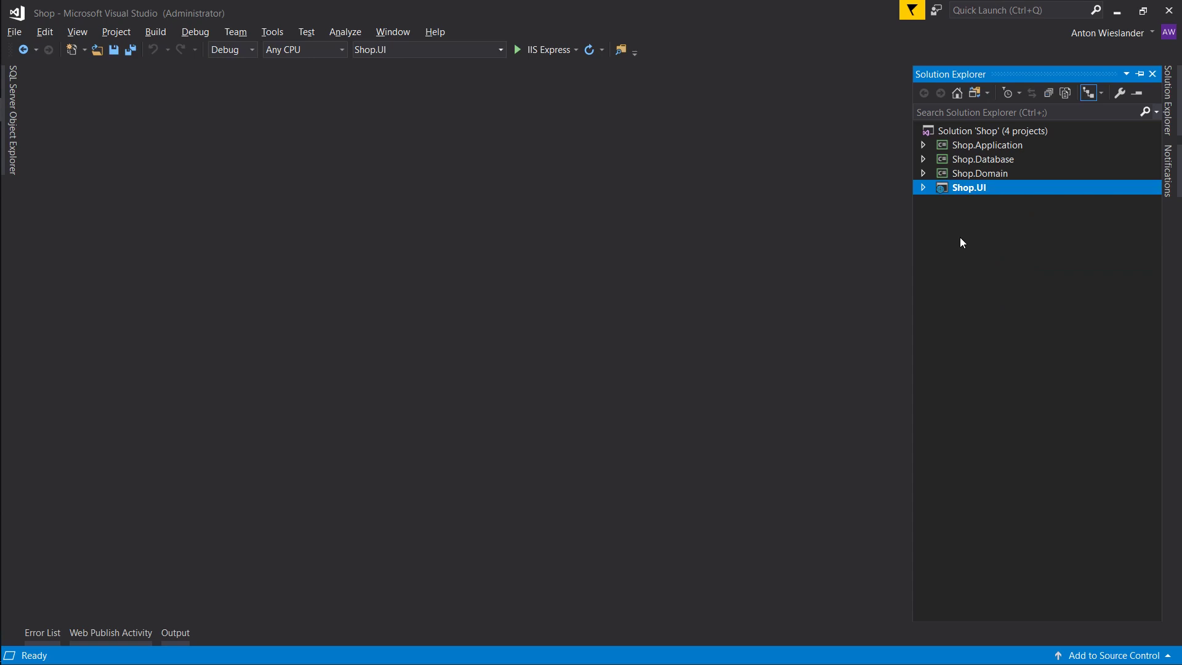
- Expand Shop.UI > Pages in Solution Explorer and open Index.cshtml in the editor
{"action": "left_click", "coordinate": [923, 187]}
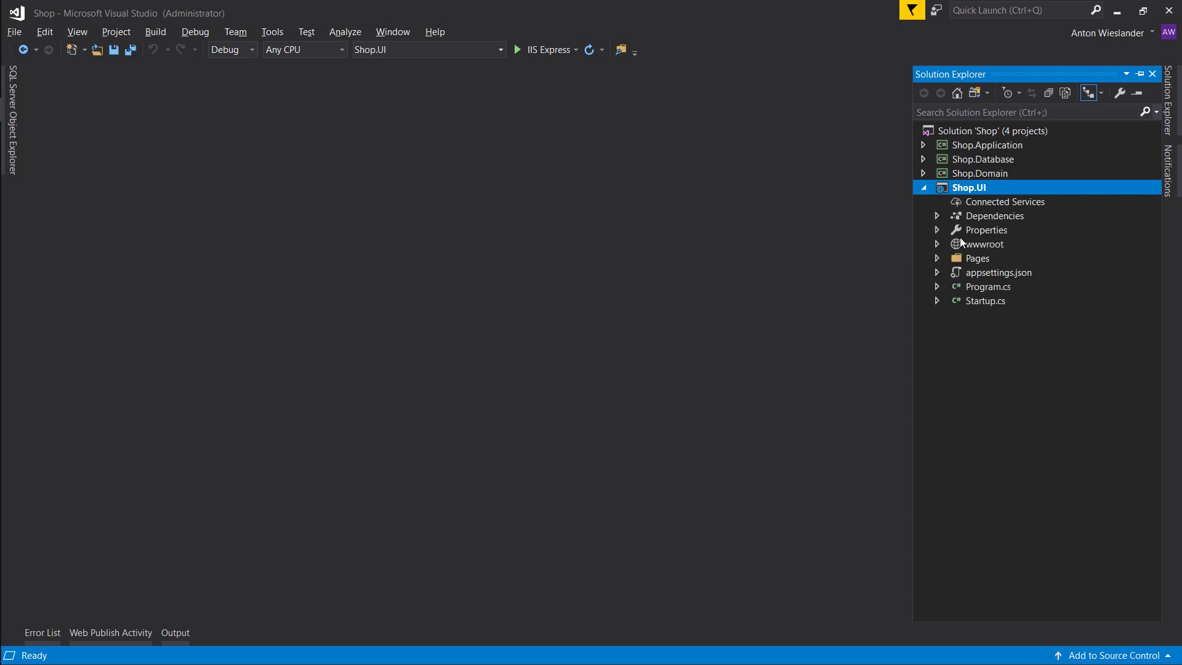
{"action": "left_click", "coordinate": [937, 258]}
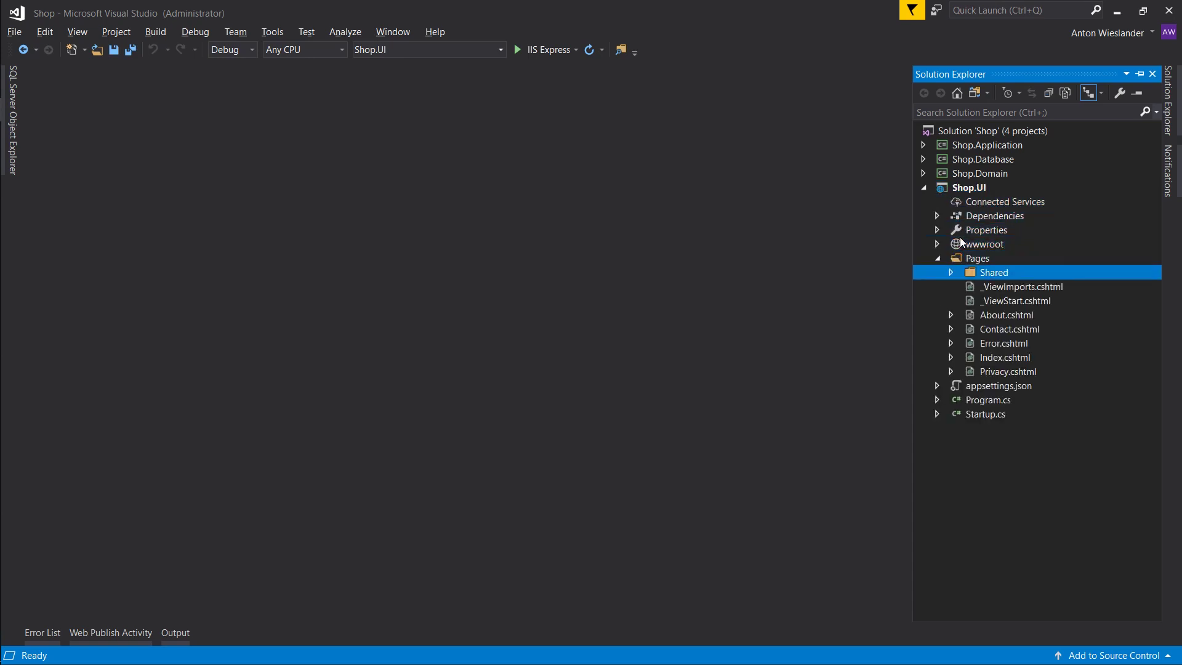
{"action": "left_click", "coordinate": [949, 357]}
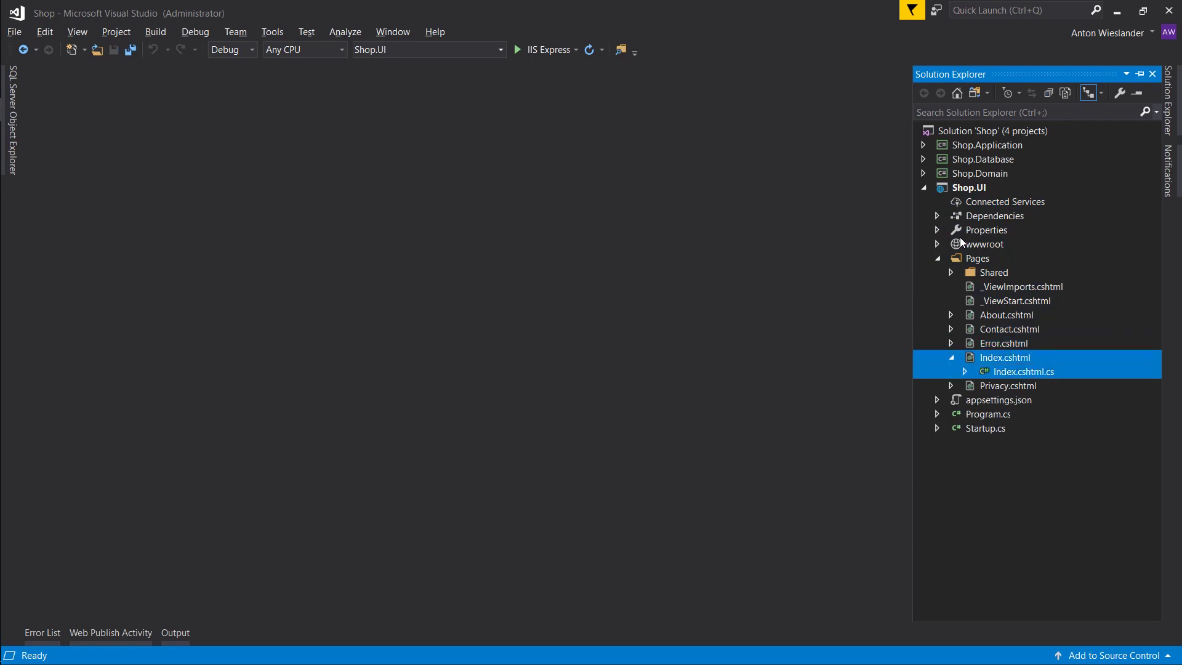
{"action": "double_click", "coordinate": [1004, 357]}
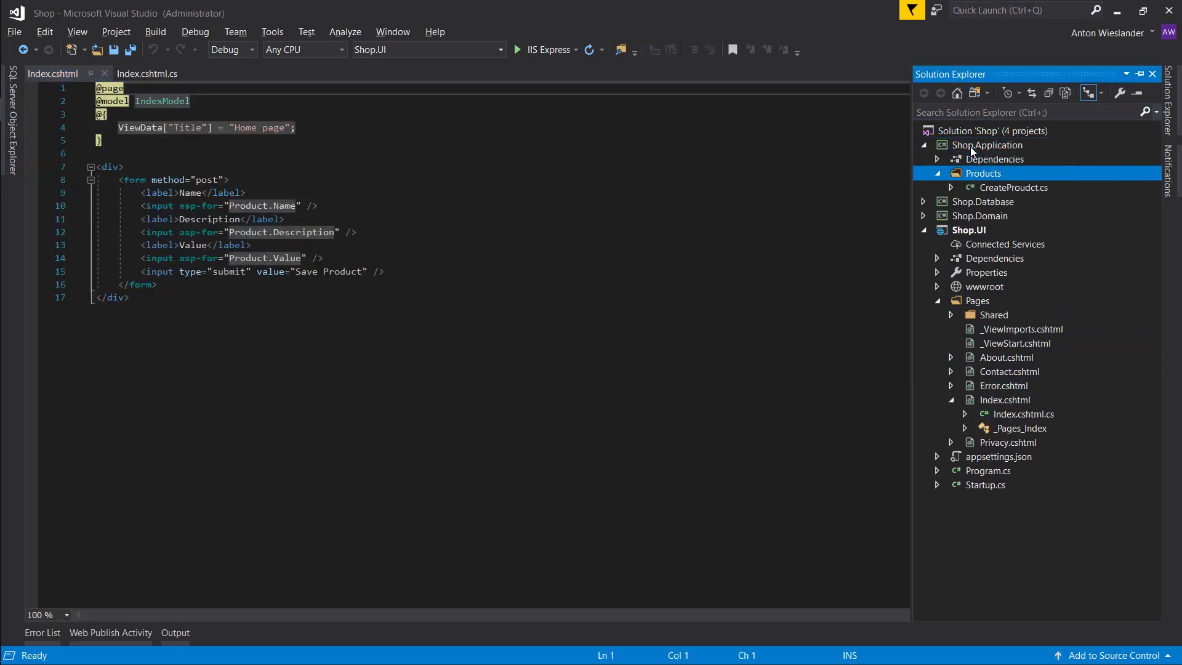
- Open CreateProudct.cs to review Do(), then switch to the Index.cshtml.cs code-behind
{"action": "double_click", "coordinate": [1013, 187]}
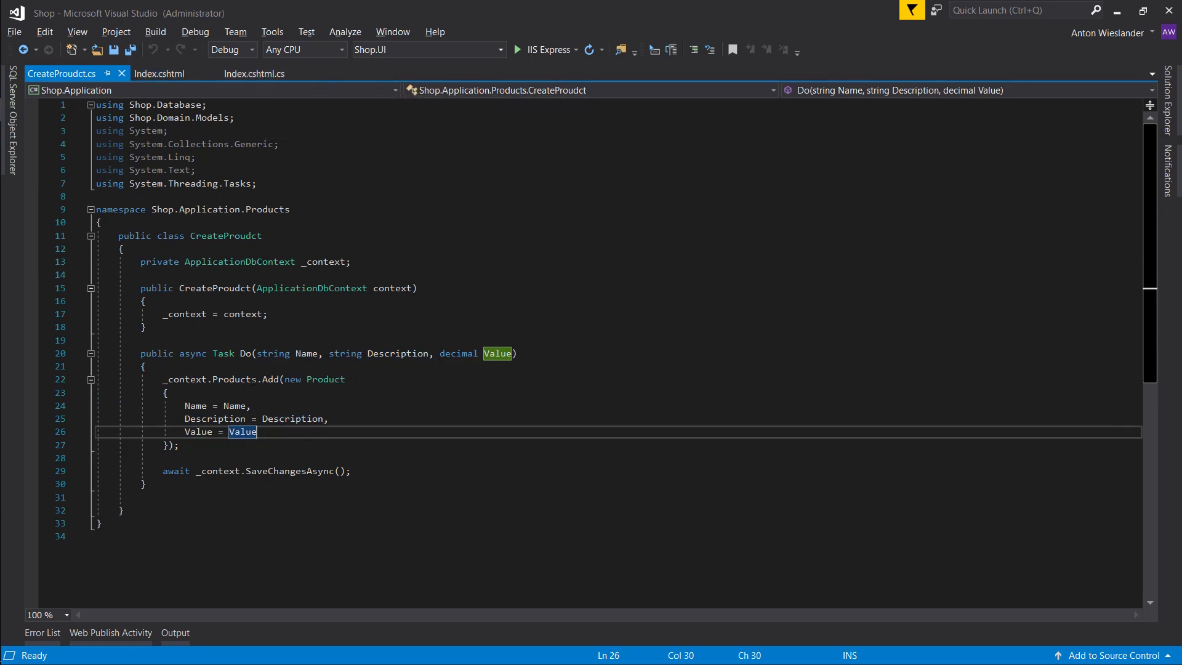
{"action": "left_click", "coordinate": [255, 73]}
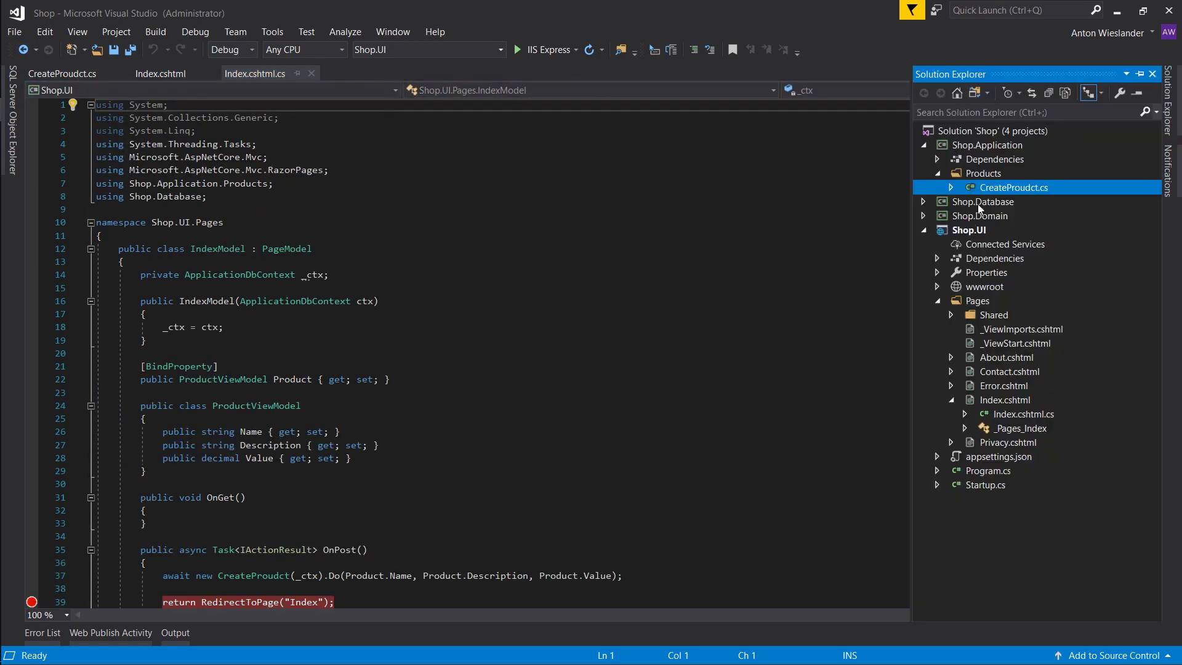
{"action": "mouse_move", "coordinate": [928, 162]}
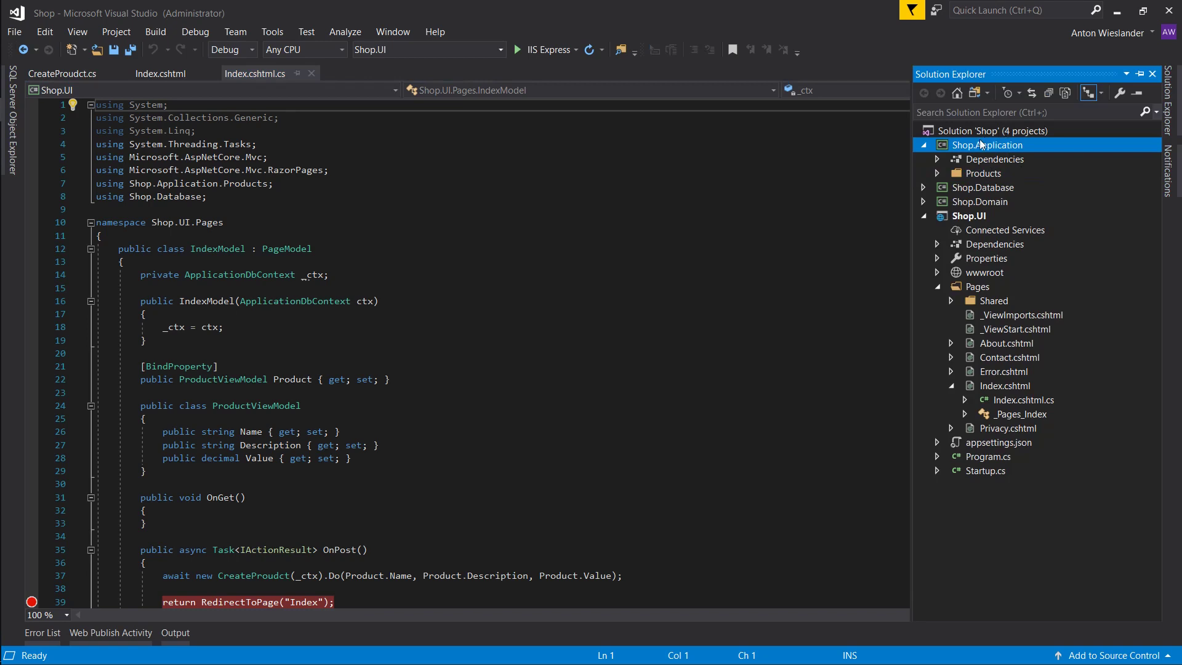
{"action": "mouse_move", "coordinate": [954, 360]}
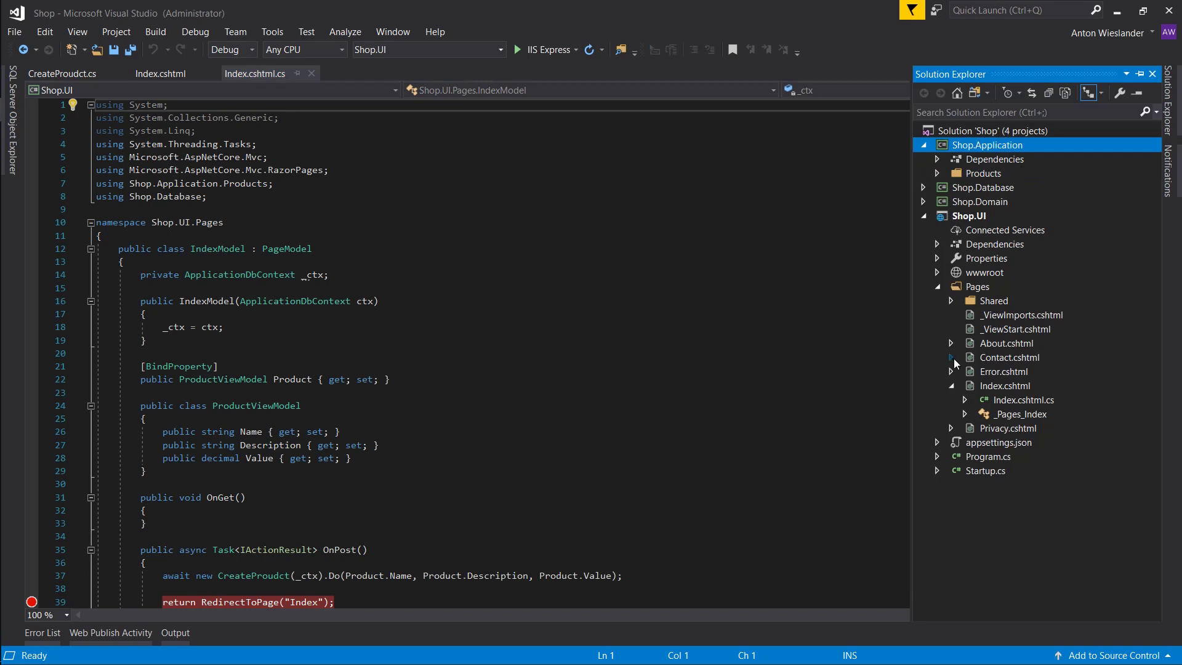
{"action": "mouse_move", "coordinate": [972, 191]}
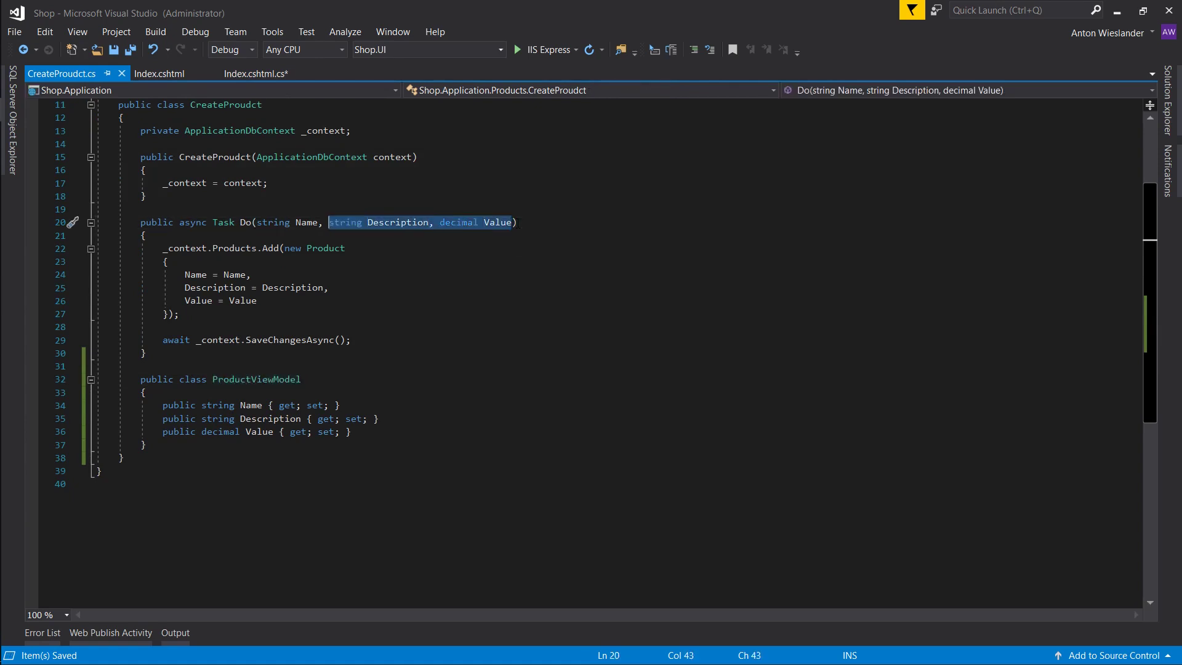
- Paste ProductViewModel into CreateProudct.cs and make Do take ProductViewModel vm with vm-prefixed assignments
{"action": "type", "text": "ProductViewModel vm)"}
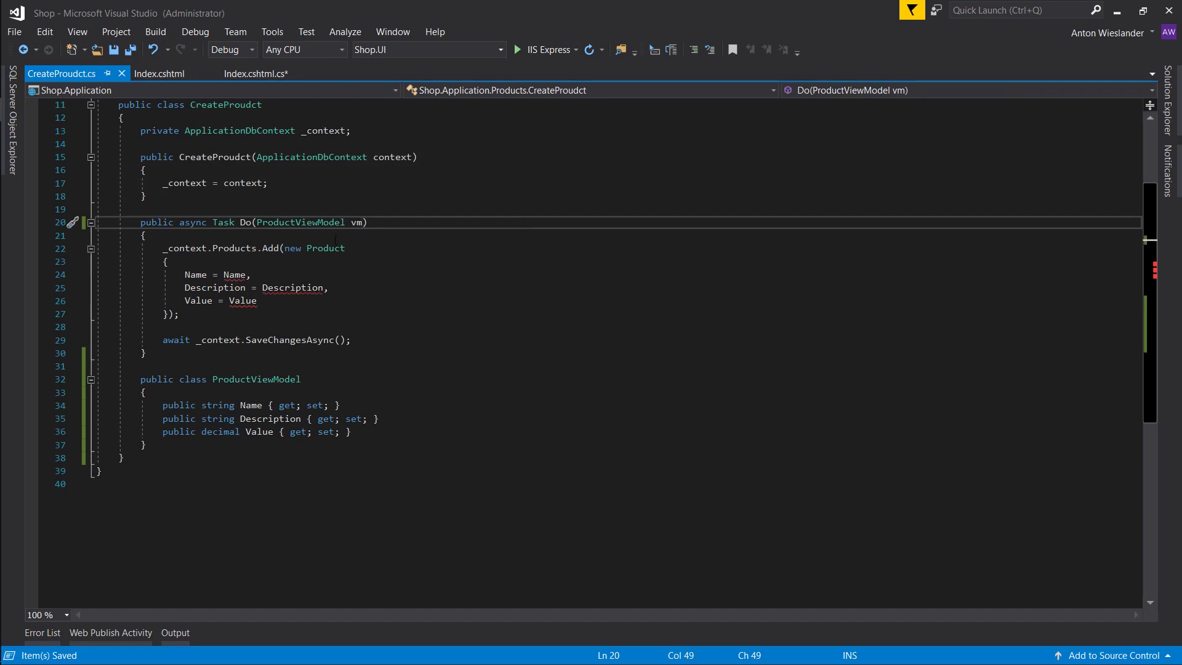
{"action": "type", "text": "v"}
{"action": "left_click", "coordinate": [258, 287]}
{"action": "type", "text": "vm."}
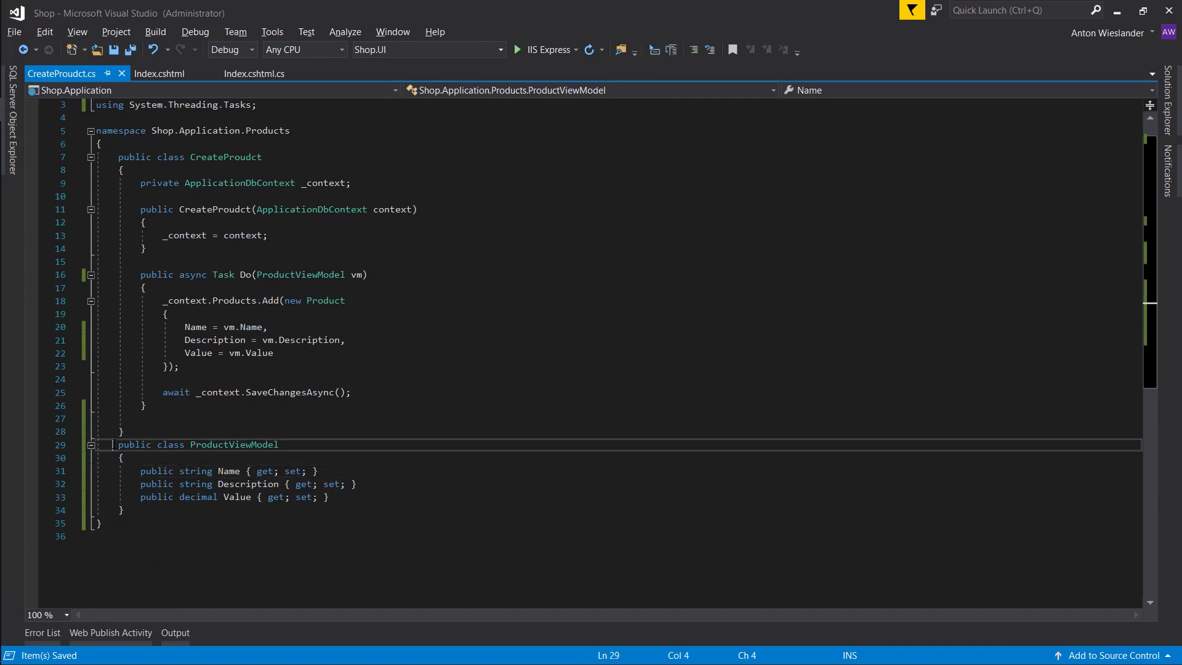
{"action": "left_click_drag", "start_coordinate": [114, 444], "coordinate": [124, 510]}
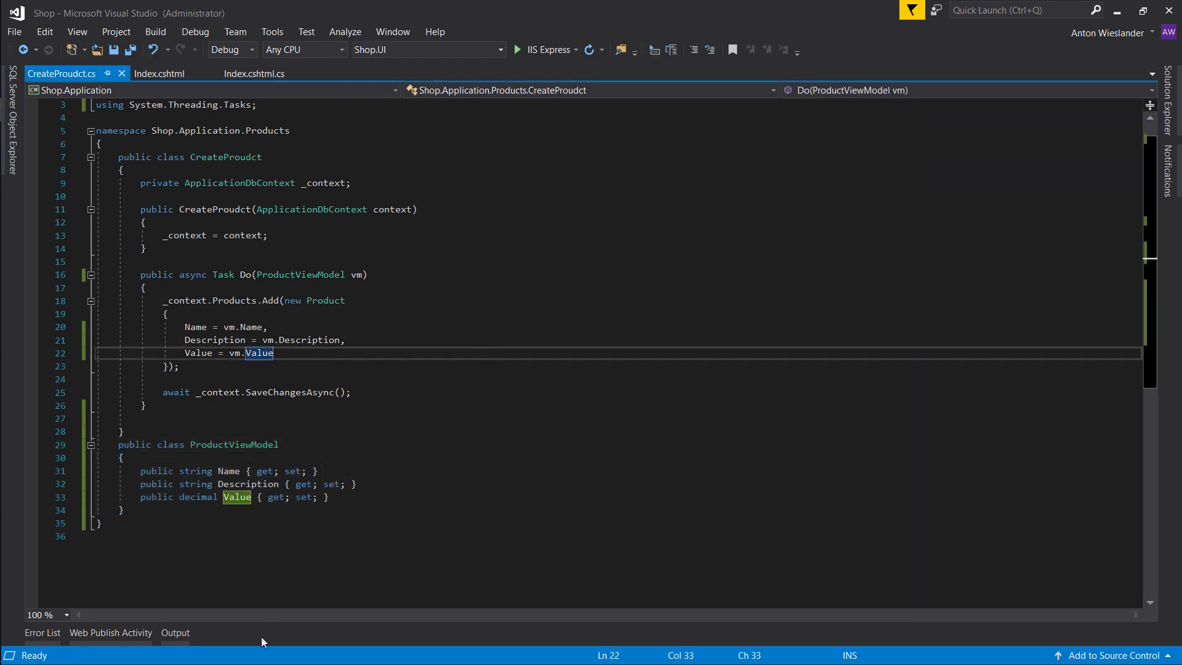
- Compare CreateProudct.cs and Index.cshtml.cs, and select the Product-bound form block in Index.cshtml
{"action": "key", "text": "ctrl+a"}
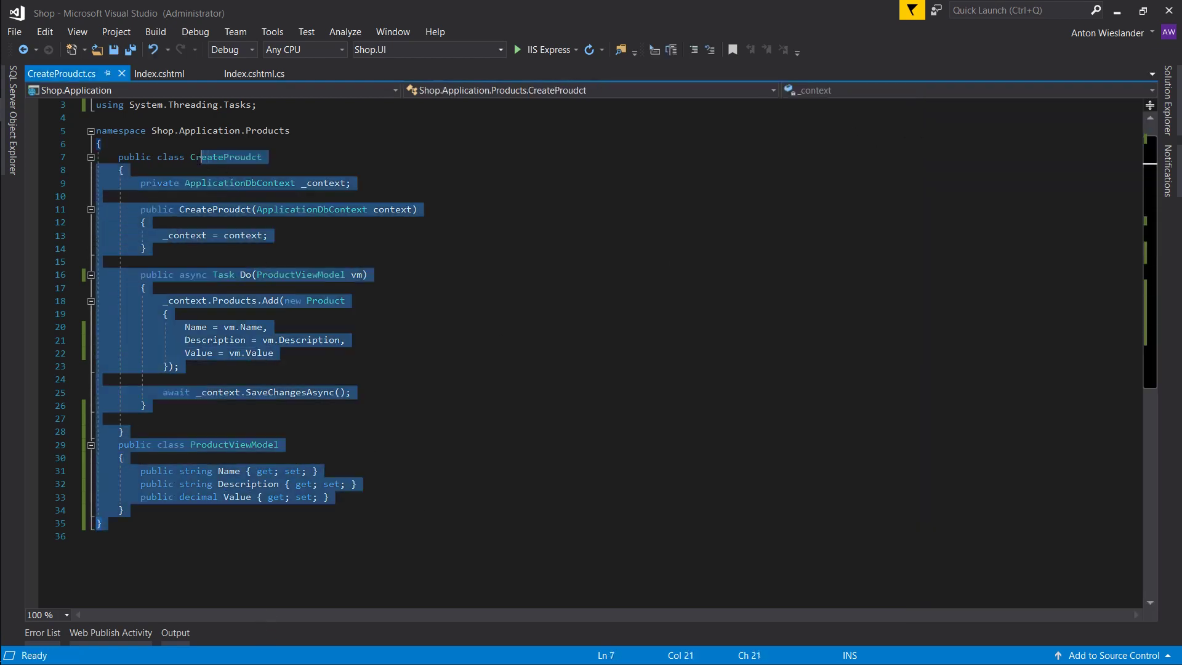
{"action": "left_click", "coordinate": [350, 393]}
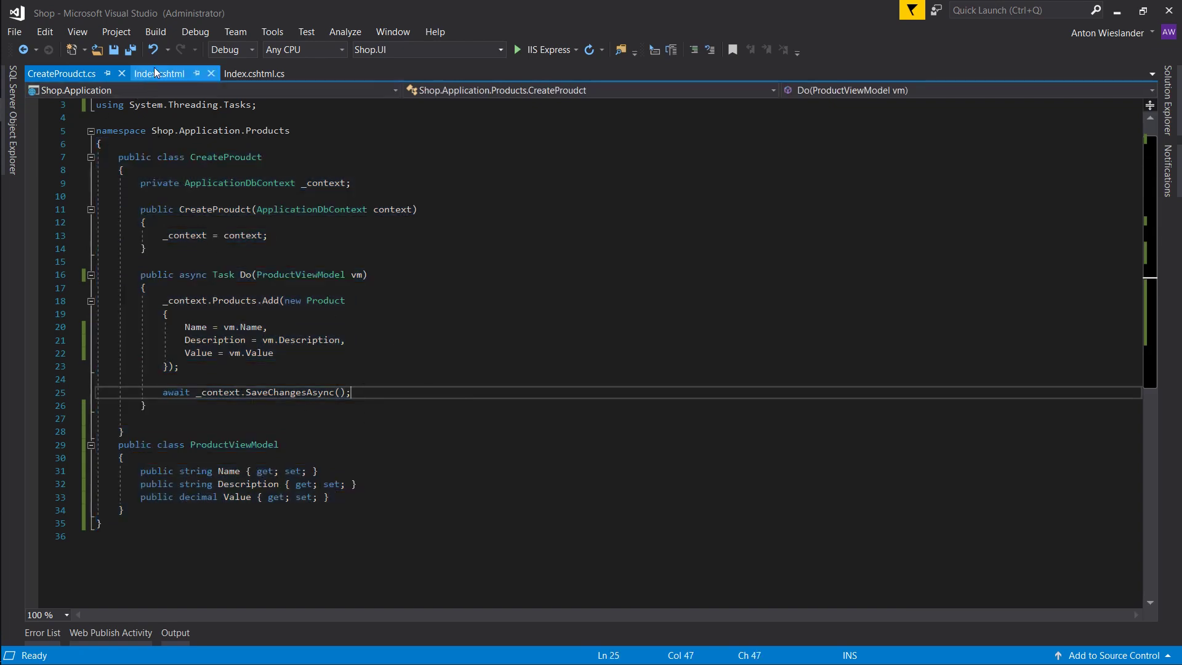
{"action": "left_click", "coordinate": [255, 73]}
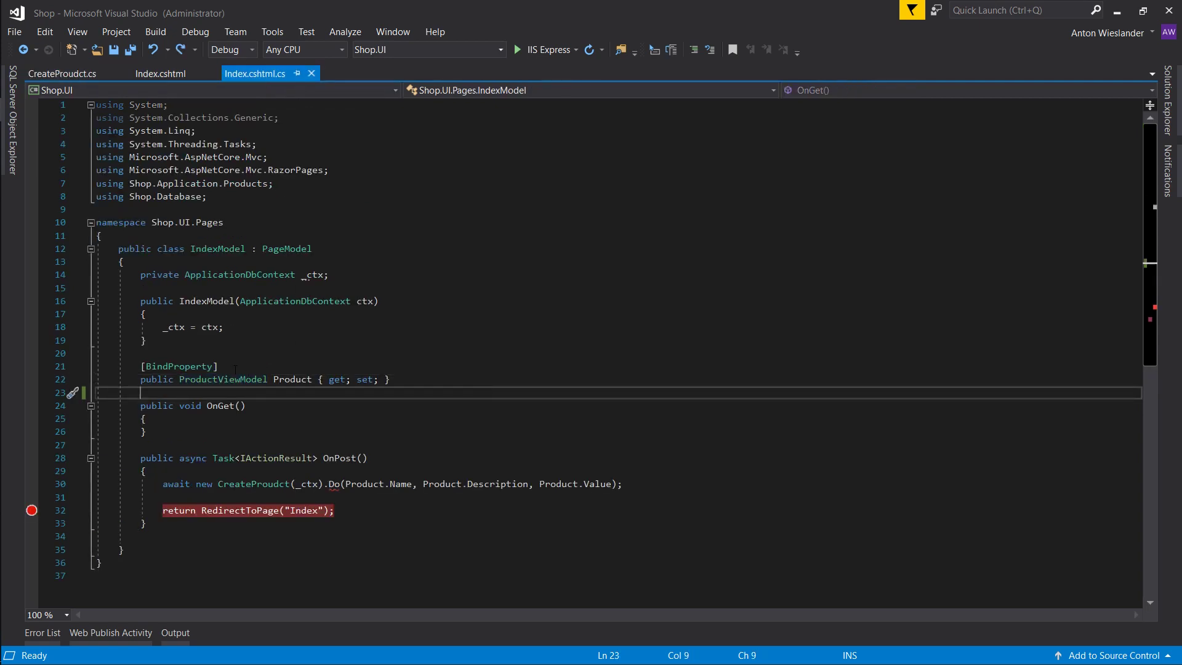
{"action": "mouse_move", "coordinate": [223, 379]}
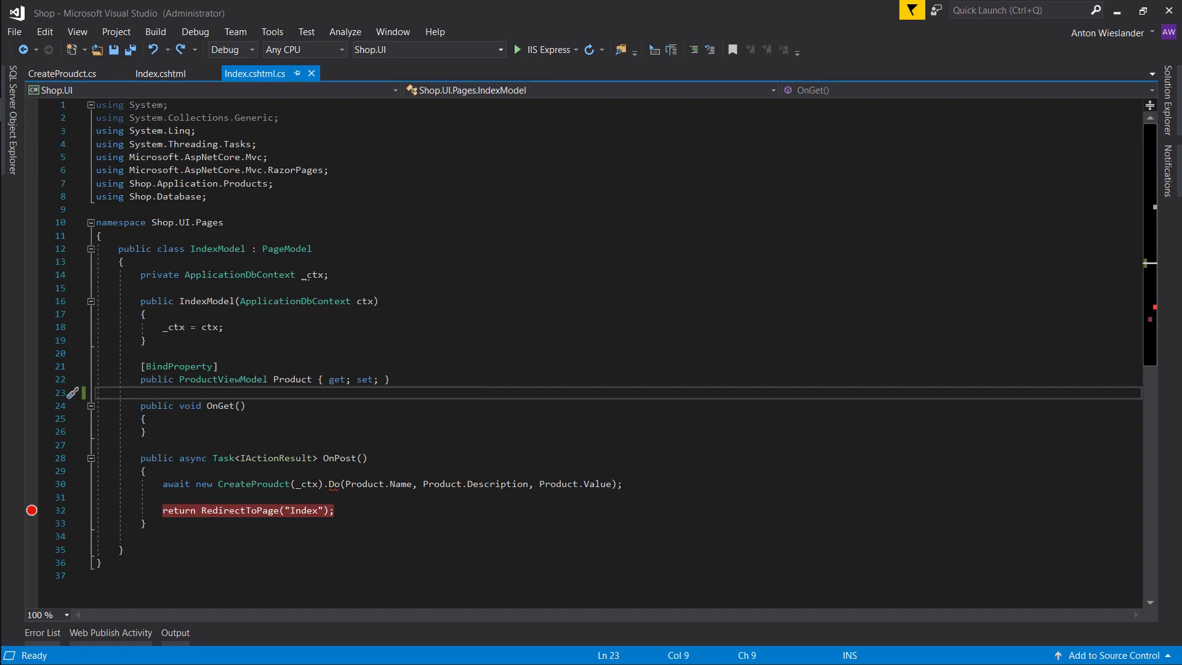
{"action": "left_click", "coordinate": [46, 72]}
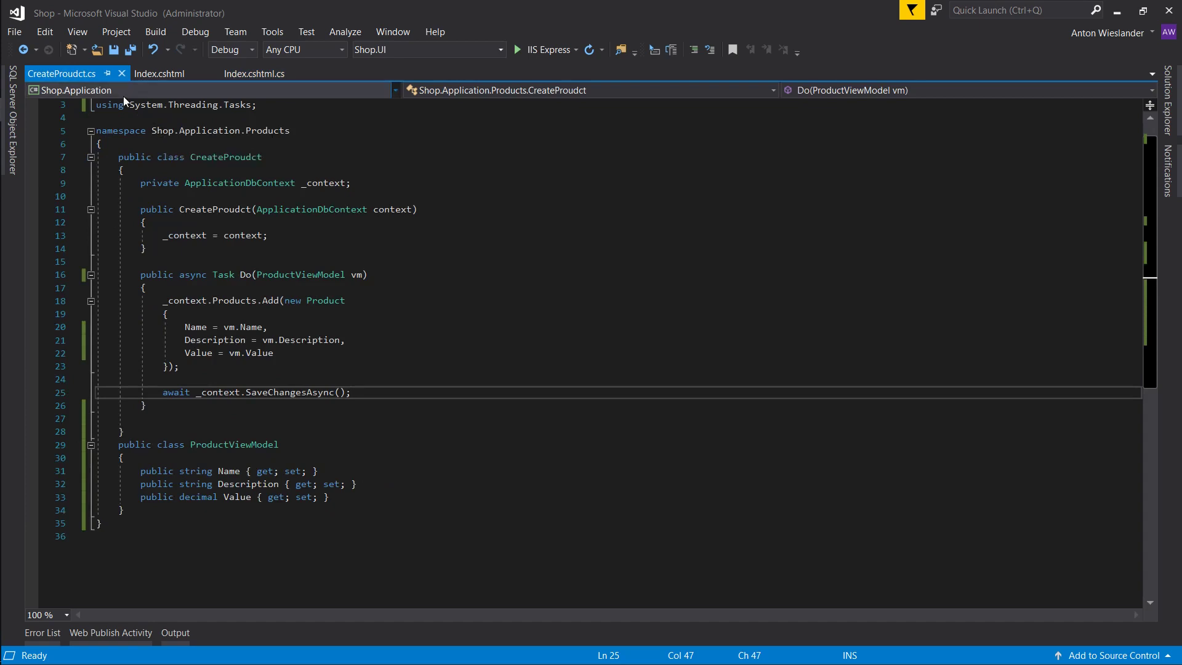
{"action": "left_click", "coordinate": [255, 73]}
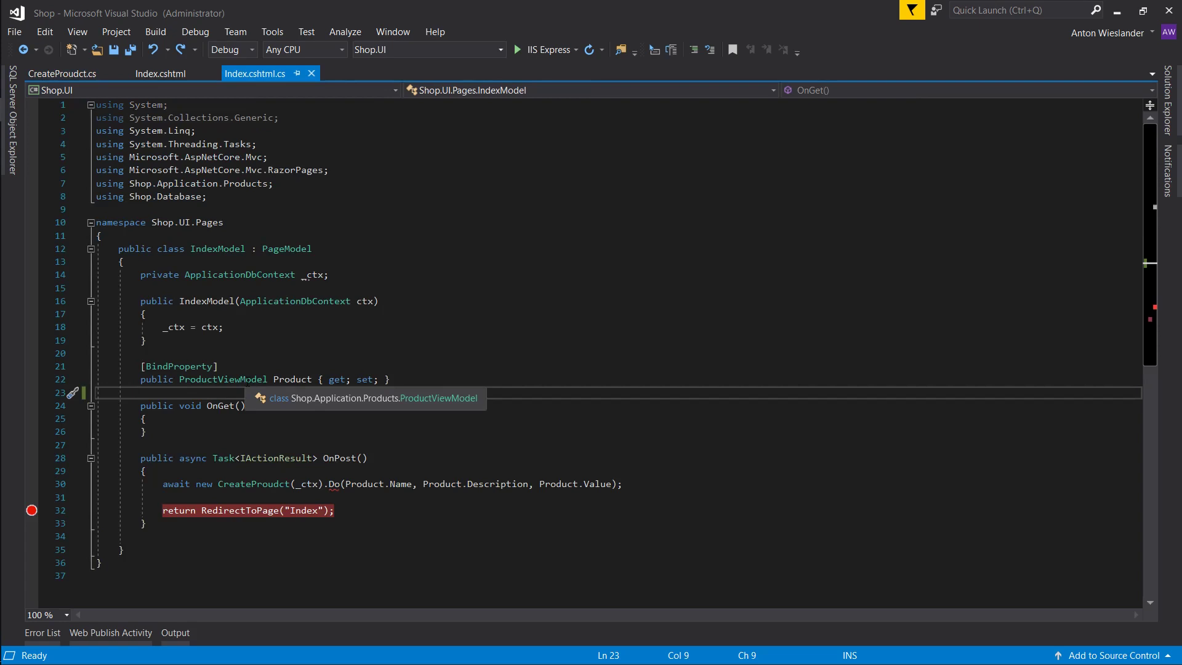
{"action": "left_click", "coordinate": [142, 73]}
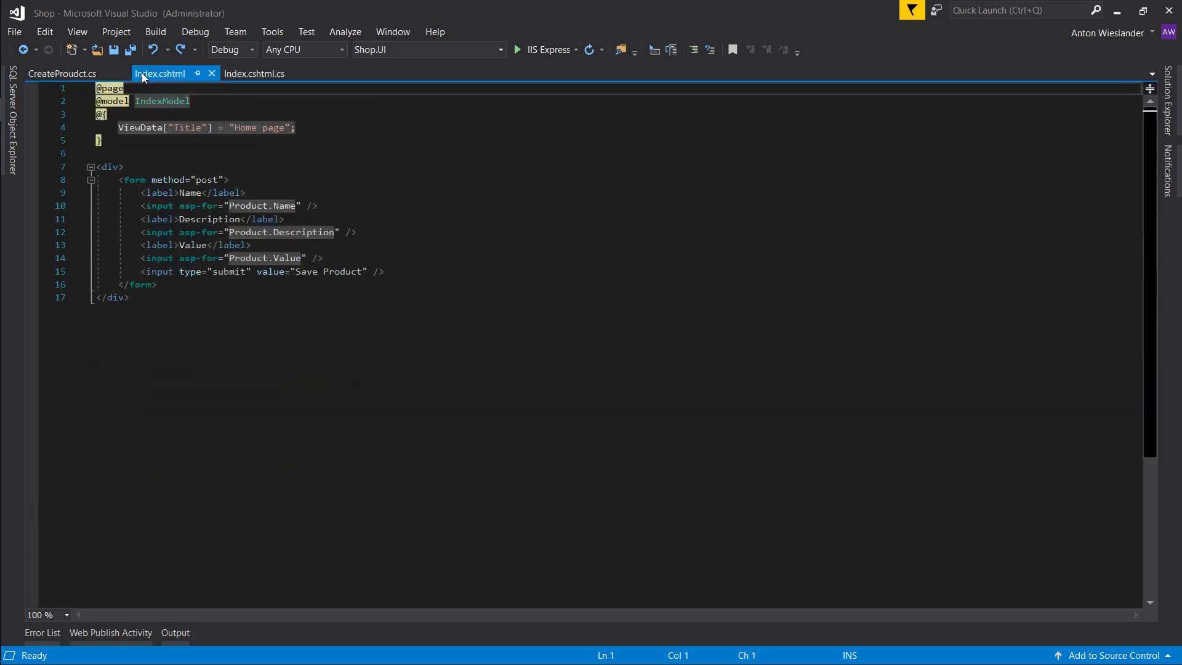
{"action": "left_click_drag", "start_coordinate": [248, 192], "coordinate": [155, 284]}
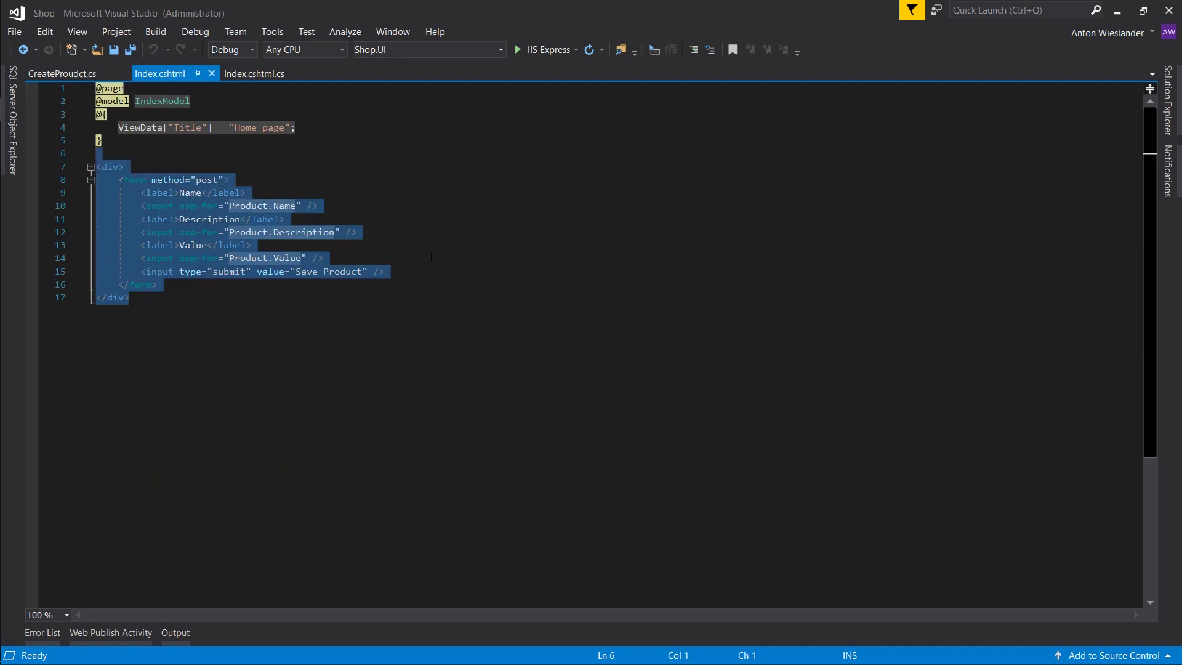
{"action": "left_click", "coordinate": [255, 74]}
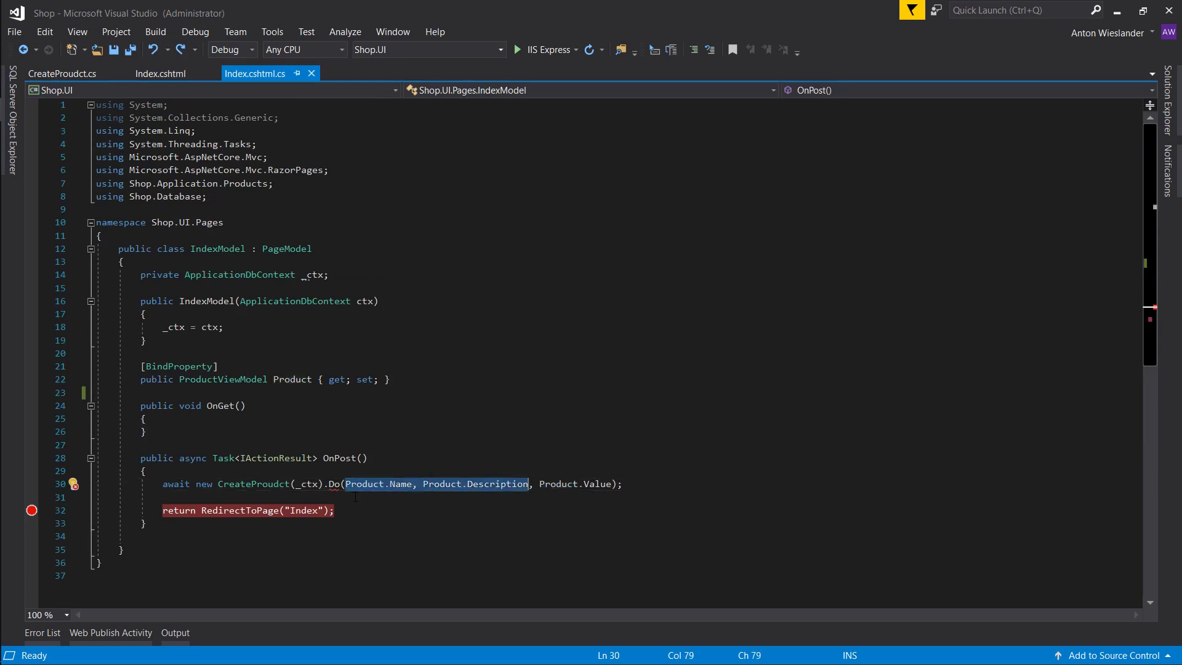
- Change OnPost to pass the whole Product to Do and save Index.cshtml.cs
{"action": "type", "text": "Produ"}
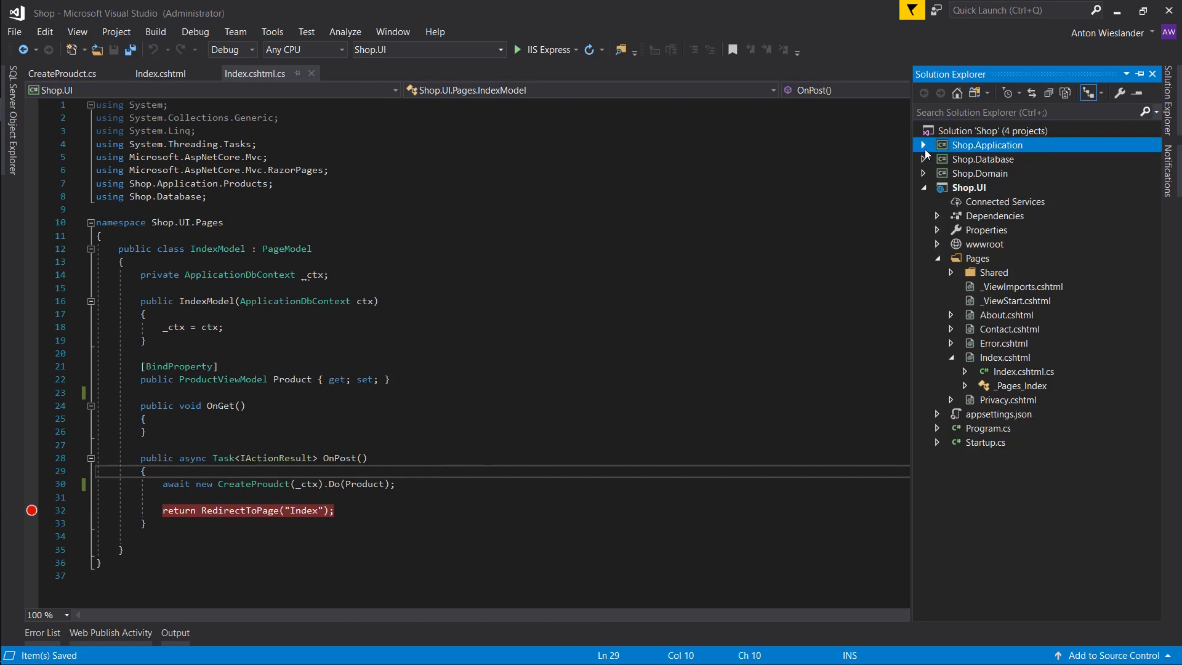
{"action": "mouse_move", "coordinate": [979, 153]}
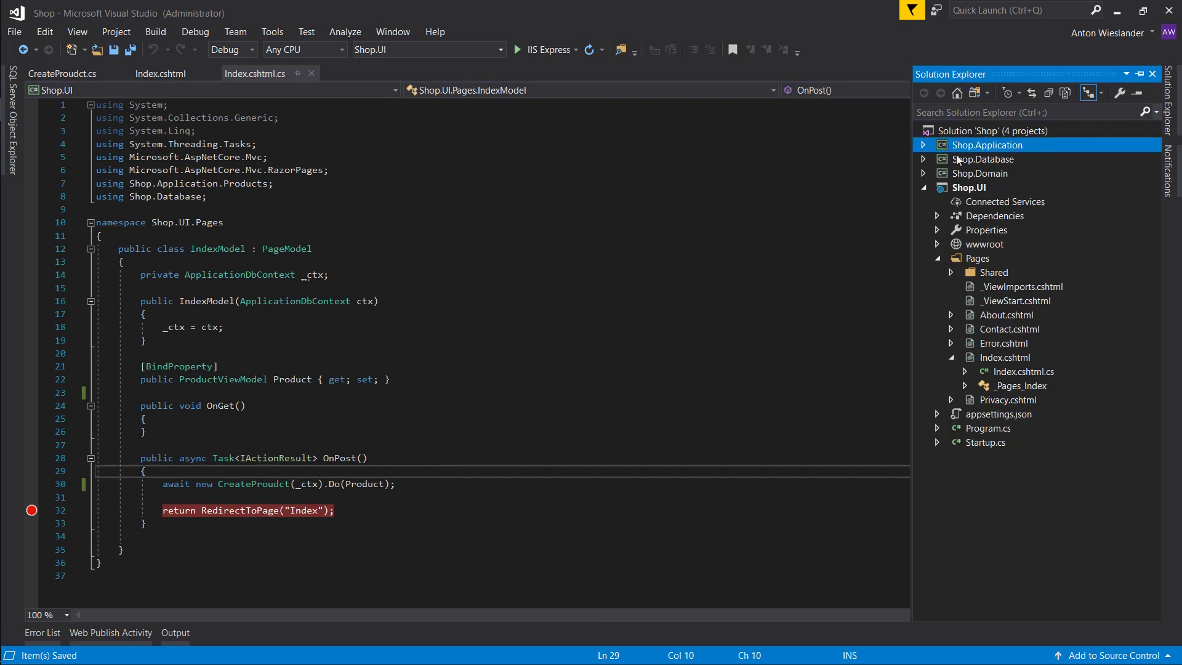
- Expand and collapse Shop.Domain, then select Shop.Application and Shop.UI in Solution Explorer
{"action": "left_click", "coordinate": [923, 173]}
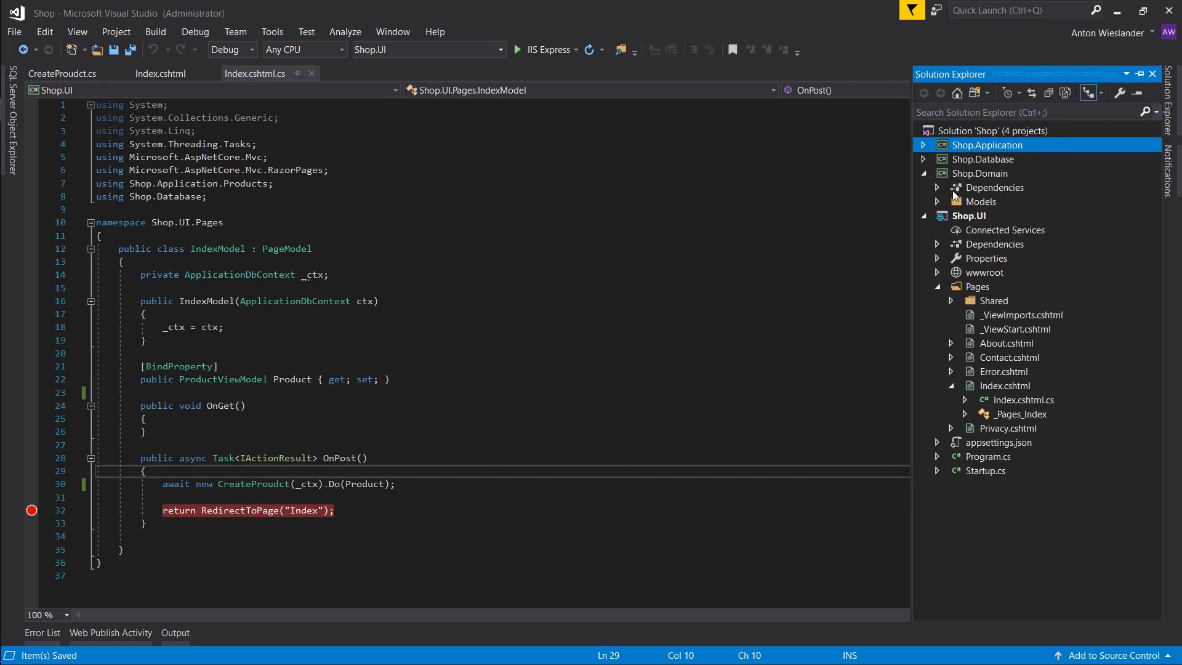
{"action": "left_click", "coordinate": [937, 201]}
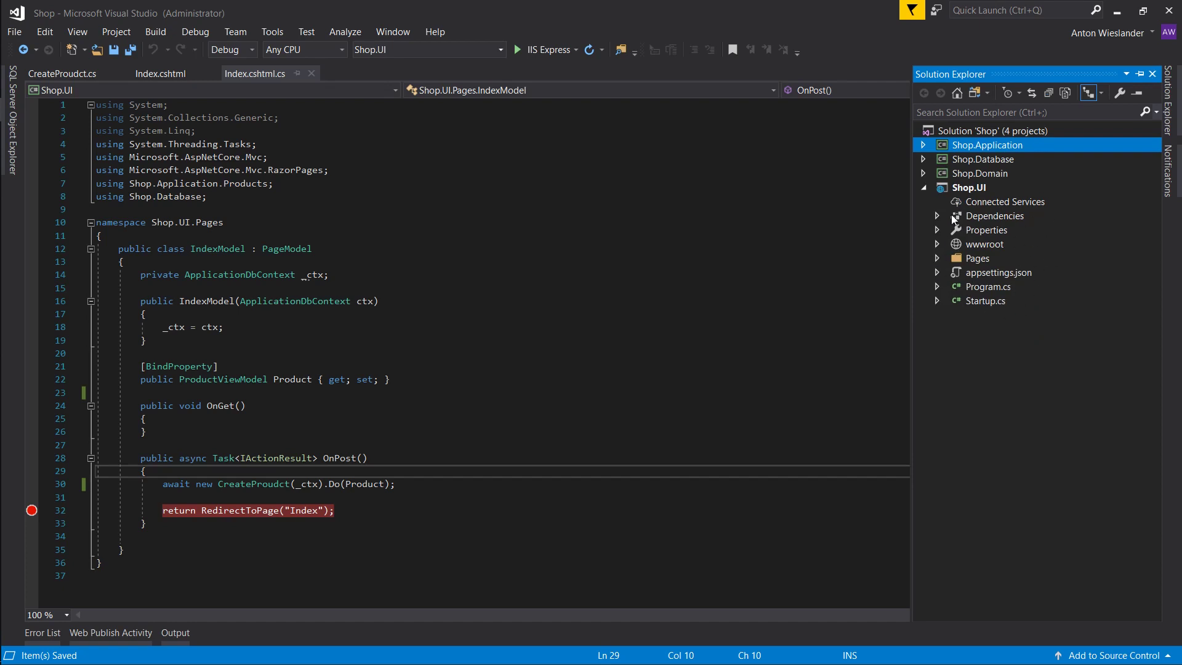
{"action": "mouse_move", "coordinate": [1049, 136]}
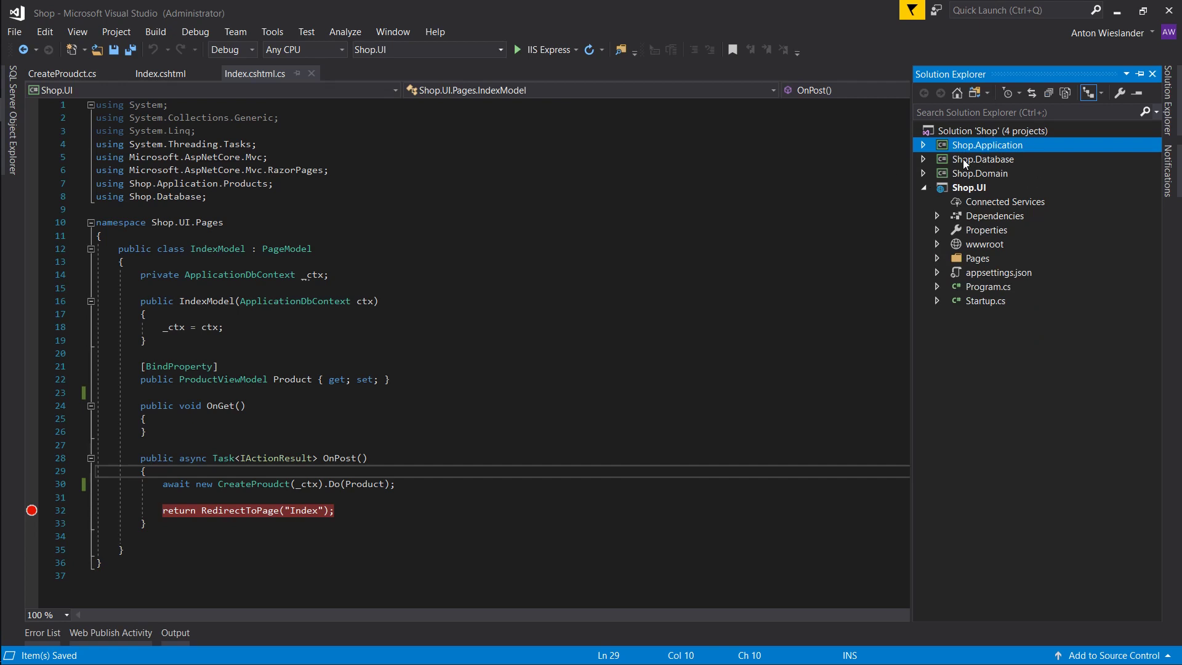
{"action": "mouse_move", "coordinate": [978, 191]}
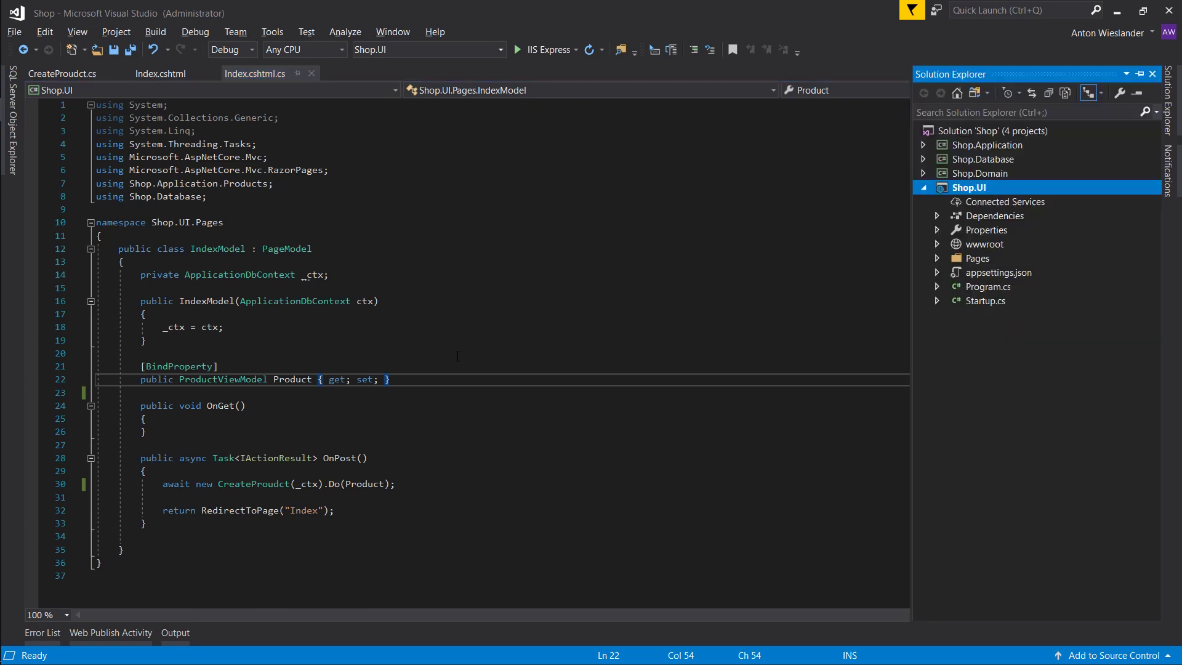
{"action": "left_click", "coordinate": [986, 144]}
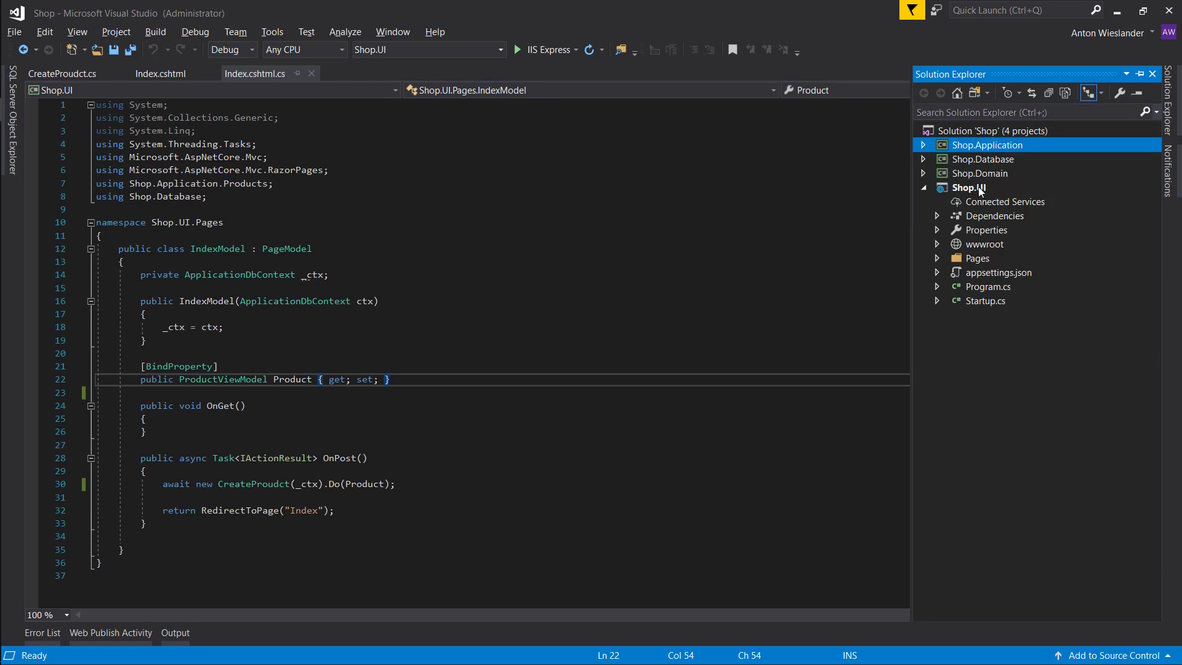
{"action": "left_click", "coordinate": [968, 187]}
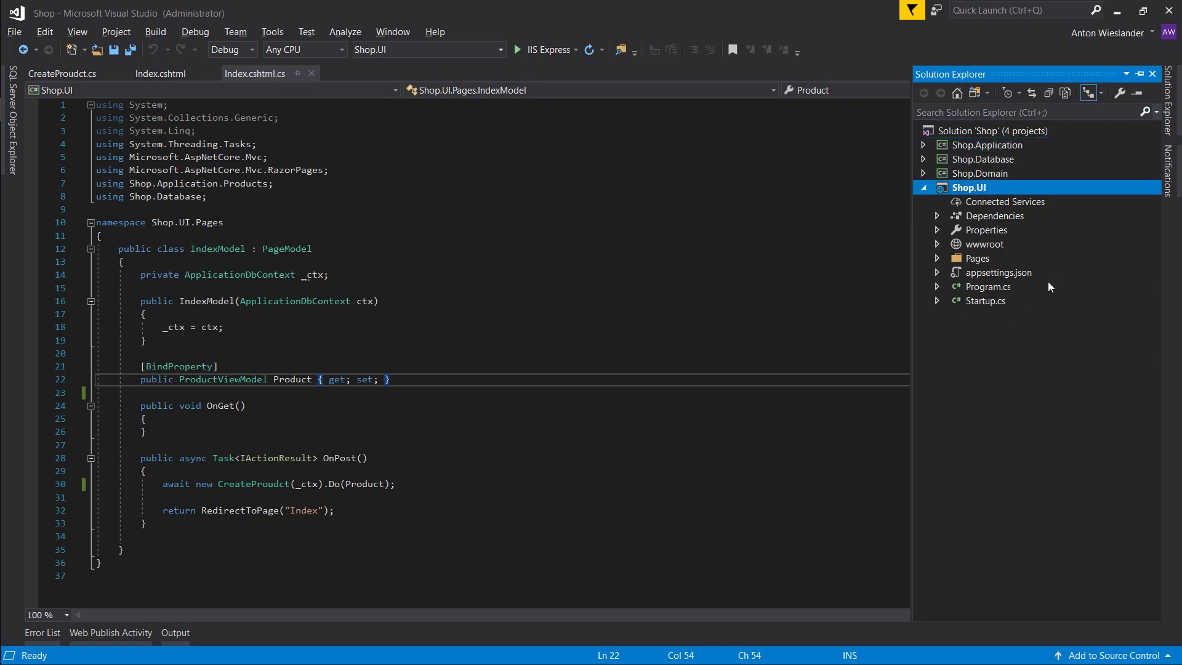
{"action": "mouse_move", "coordinate": [964, 229]}
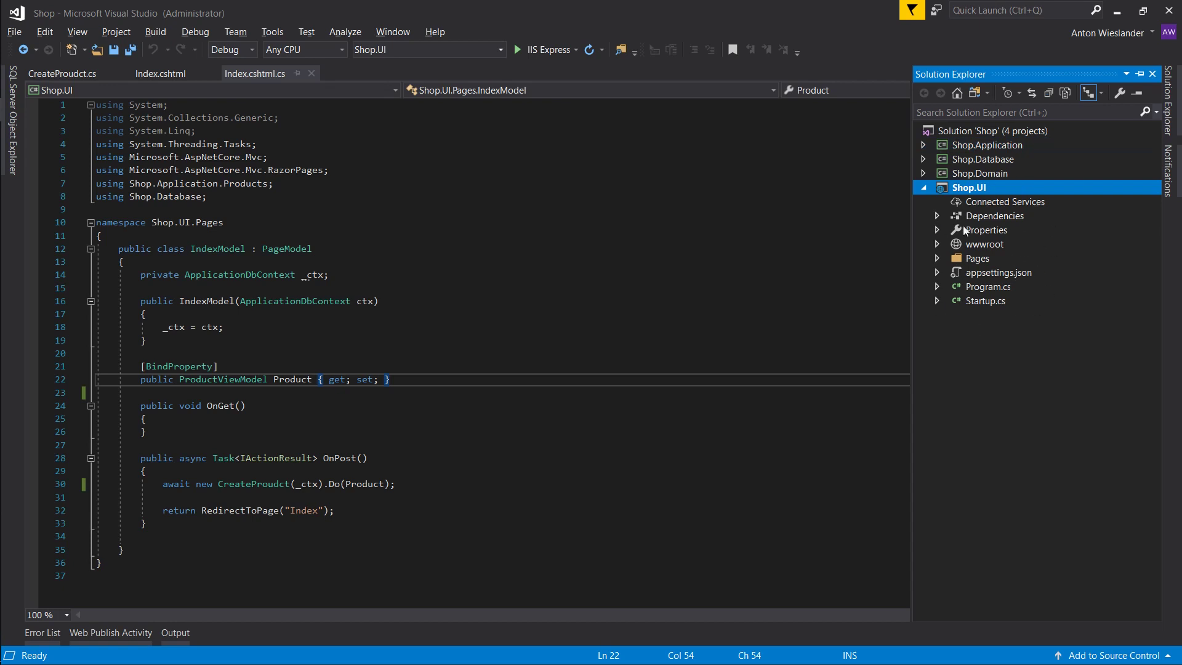
{"action": "mouse_move", "coordinate": [986, 197]}
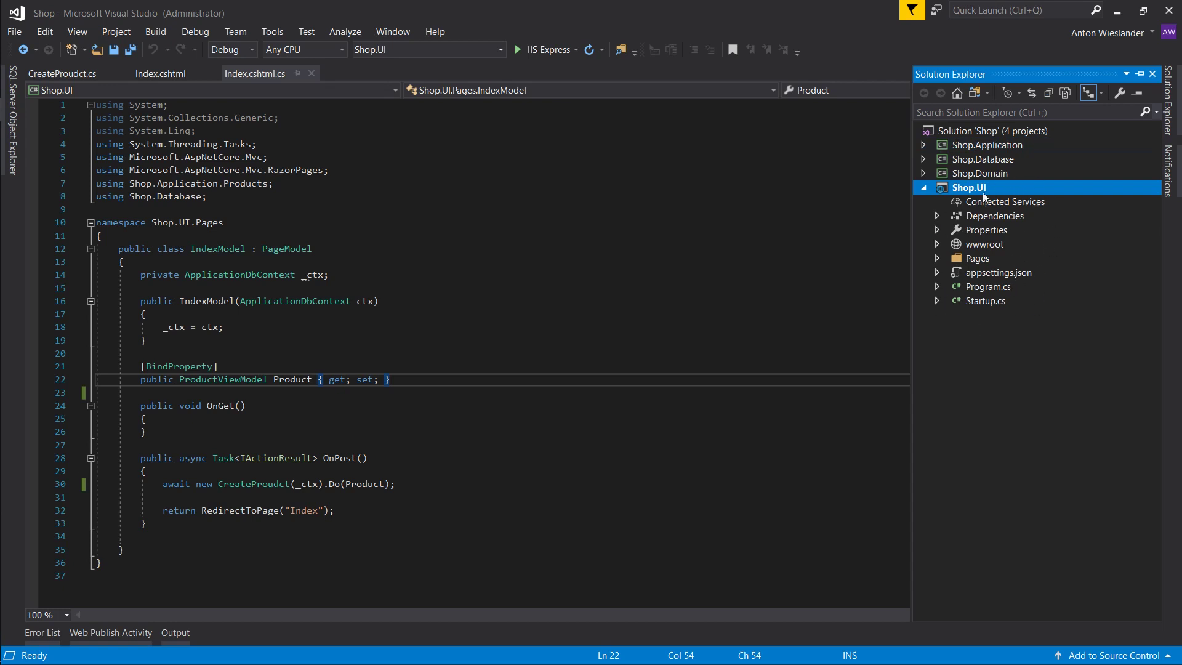
{"action": "left_click", "coordinate": [987, 145]}
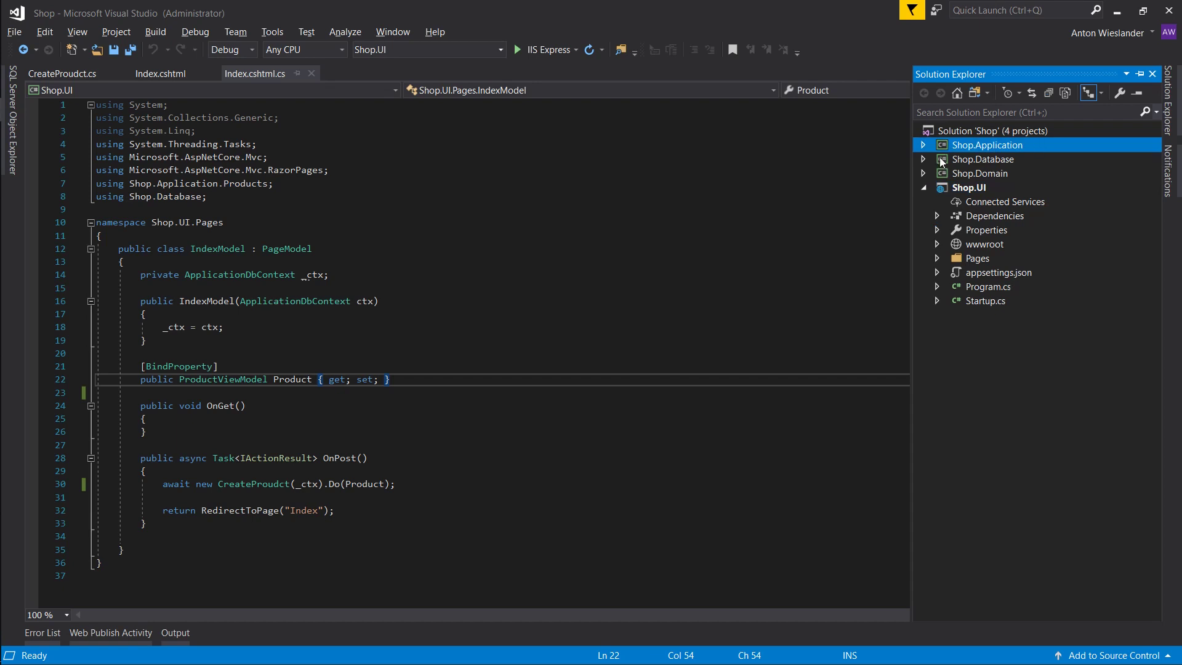